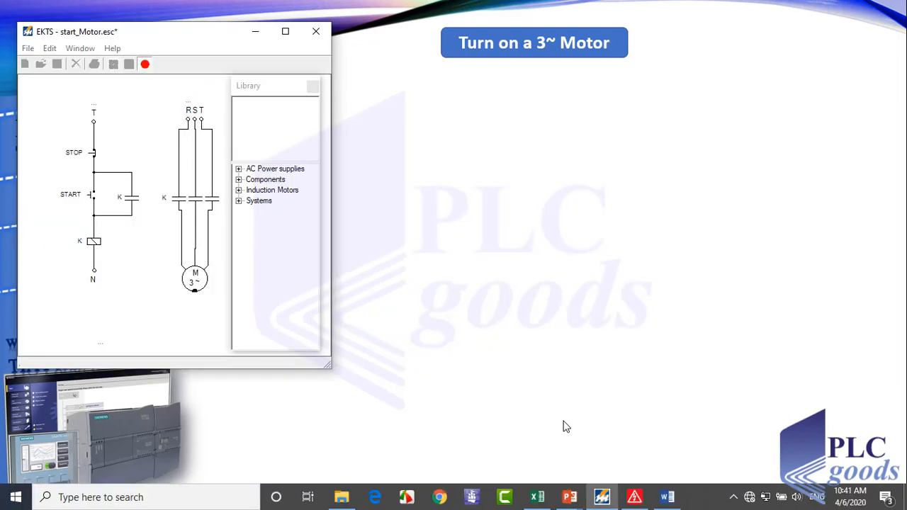
mouse_move(120, 234)
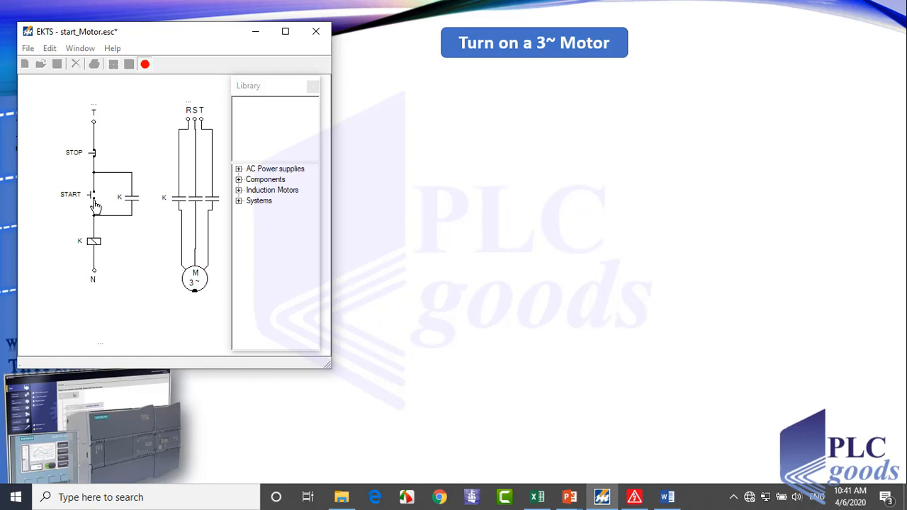
mouse_move(94, 157)
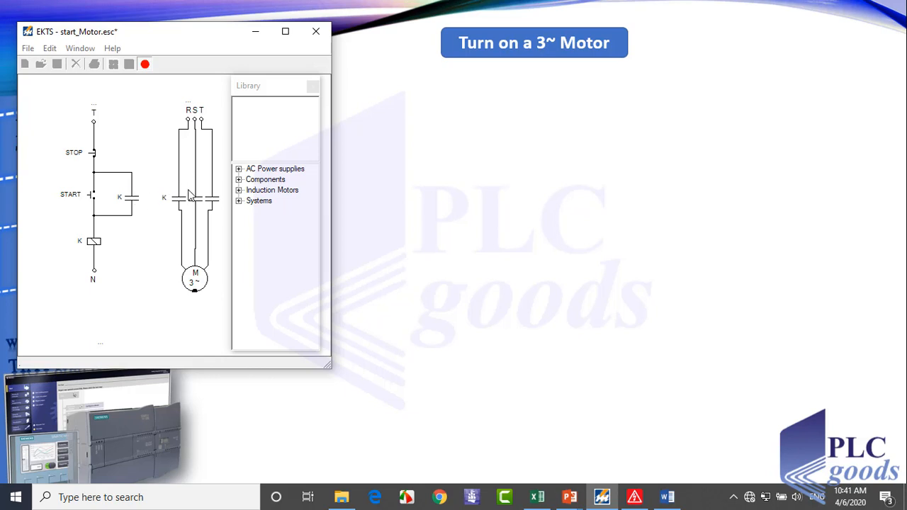
mouse_move(190, 183)
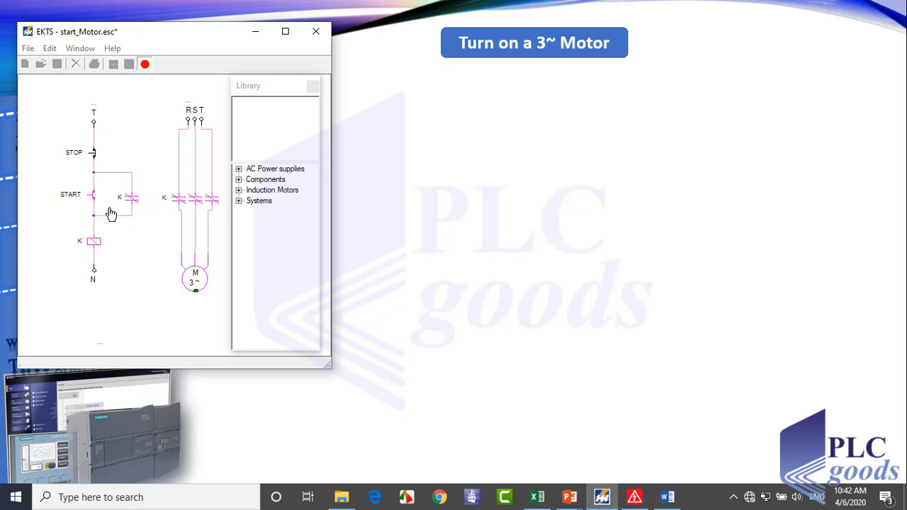
- Start and stop the motor in the EKTS simulation, then bring the EPLAN schematic forward
click(94, 200)
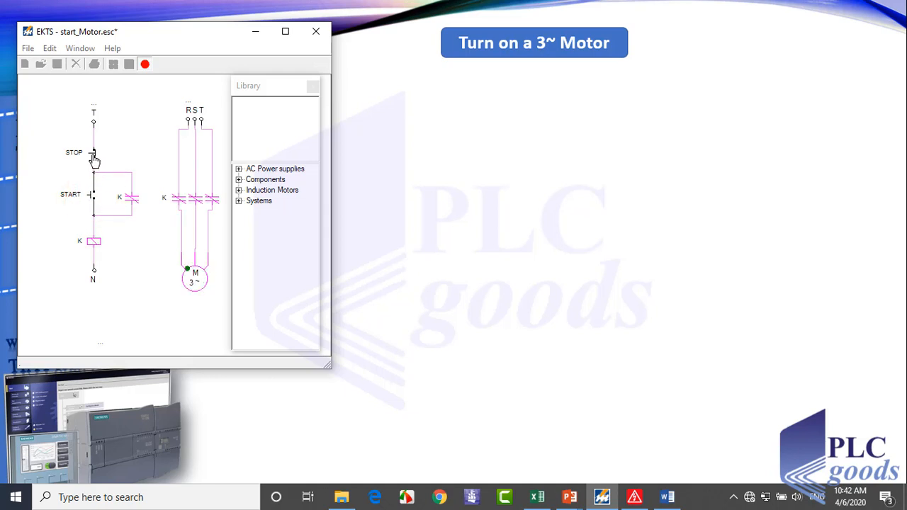
click(94, 153)
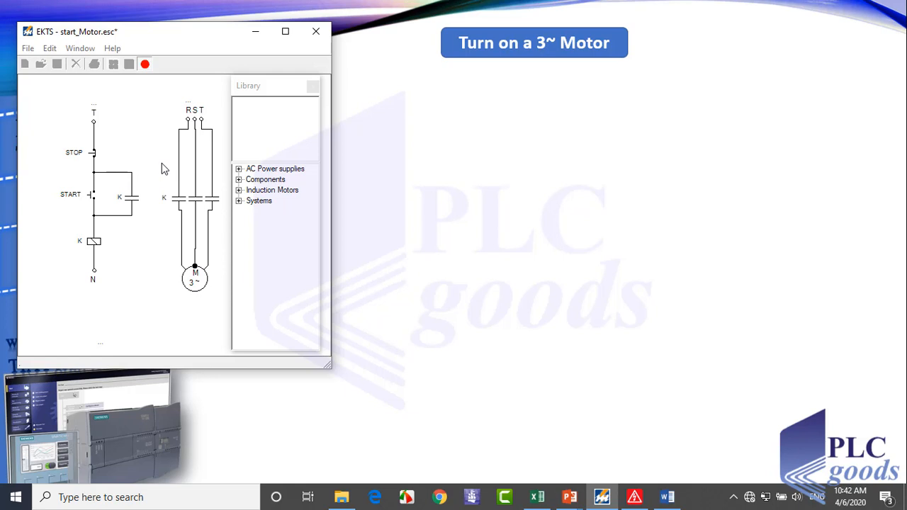
mouse_move(110, 258)
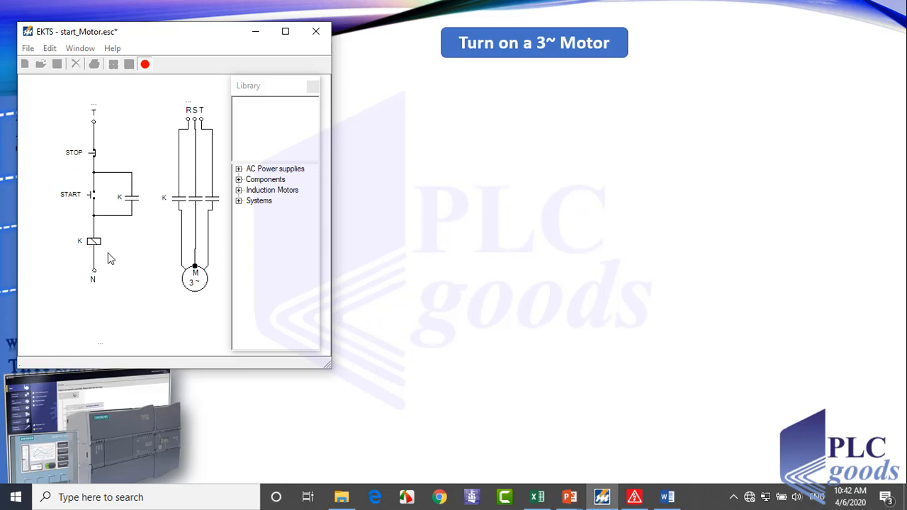
mouse_move(118, 145)
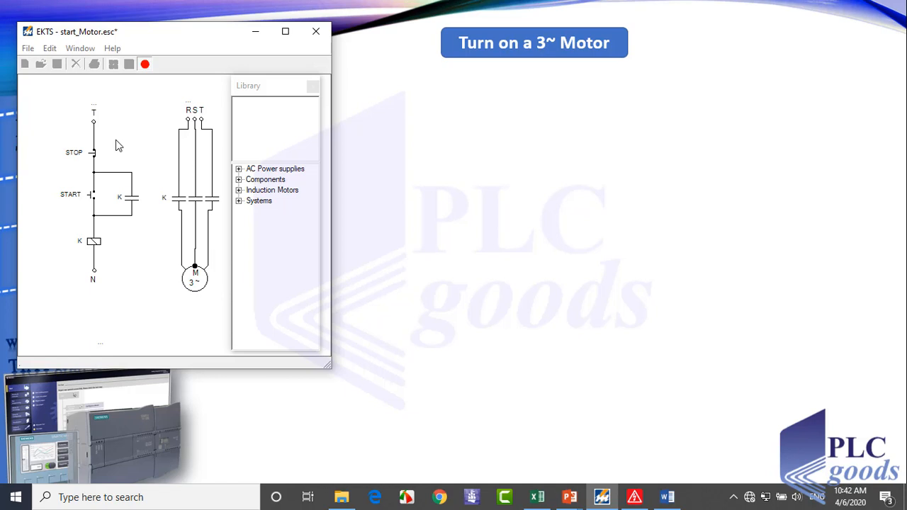
key(Alt+Tab)
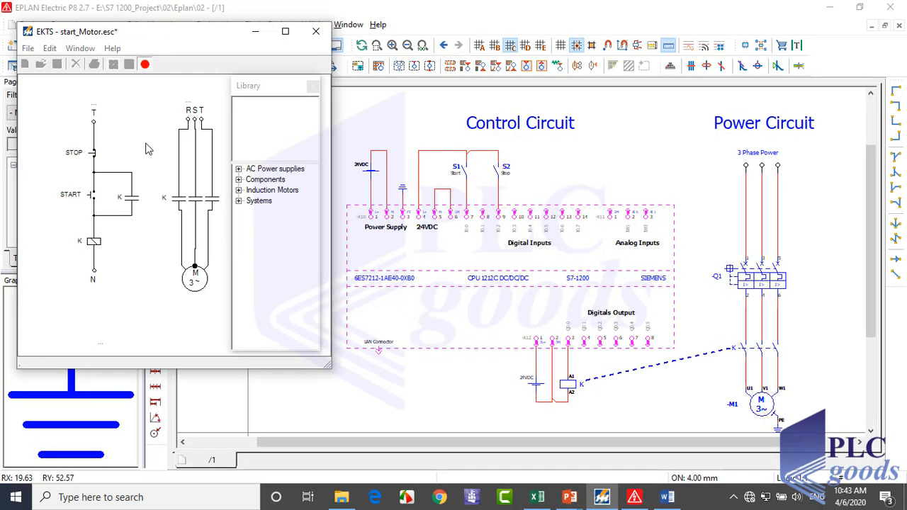
mouse_move(435, 158)
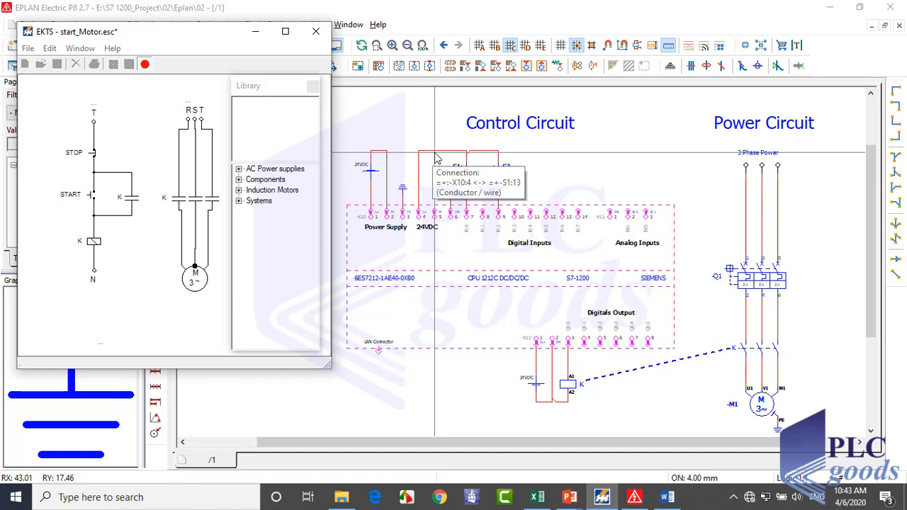
mouse_move(411, 149)
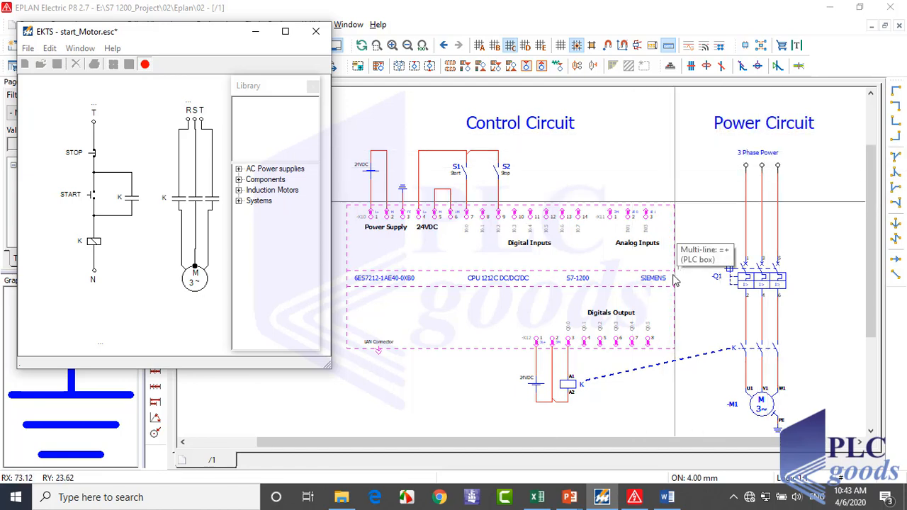
mouse_move(627, 190)
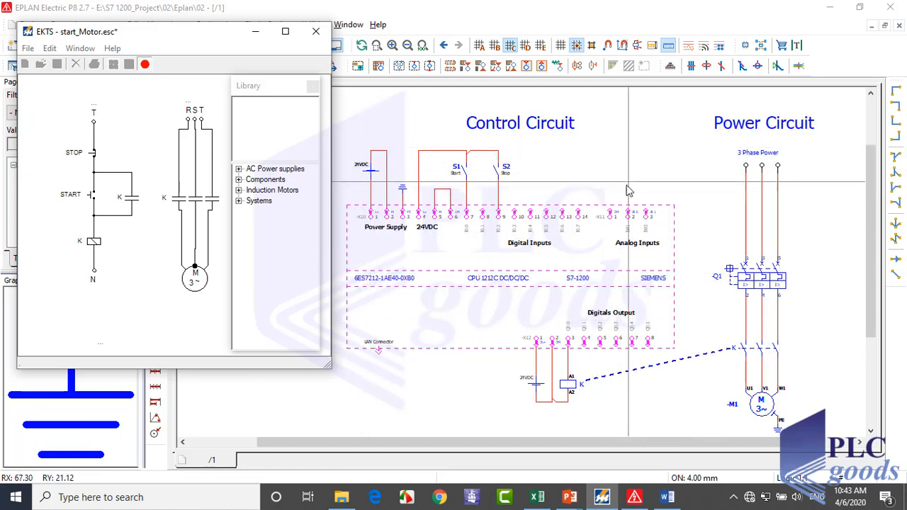
mouse_move(655, 280)
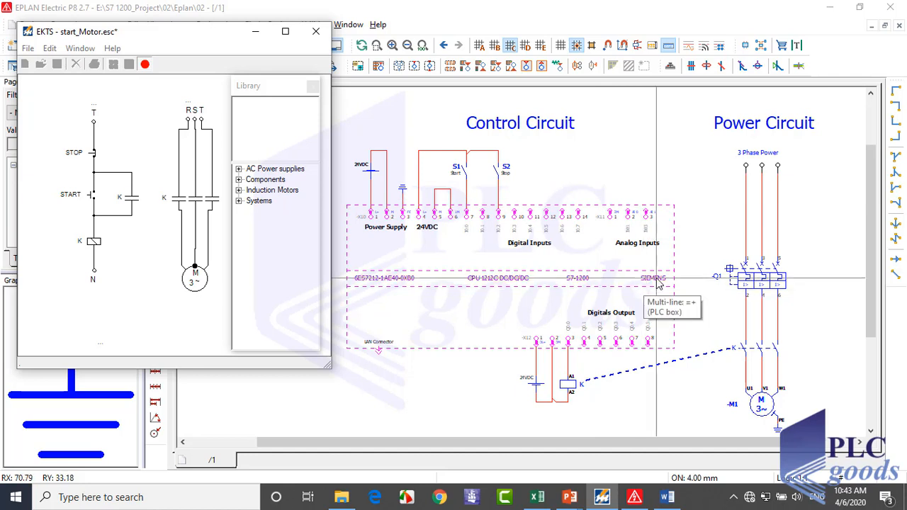
mouse_move(390, 284)
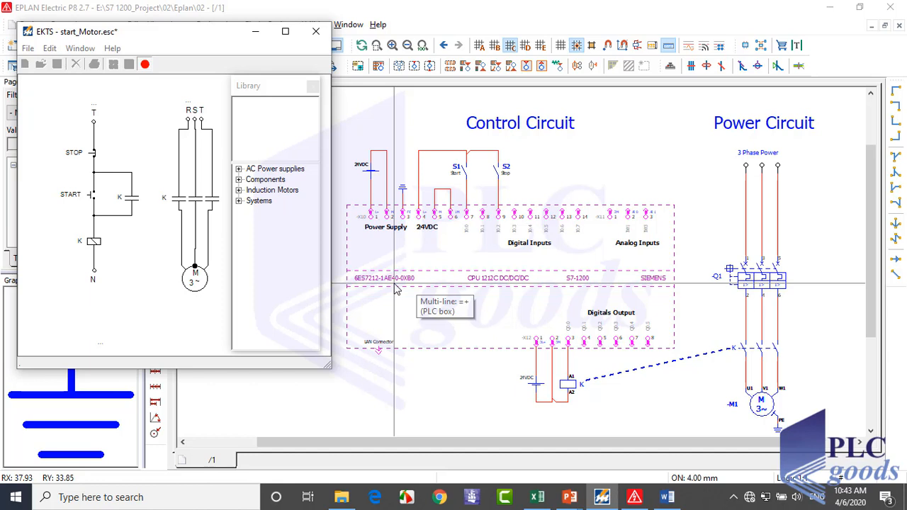
mouse_move(397, 290)
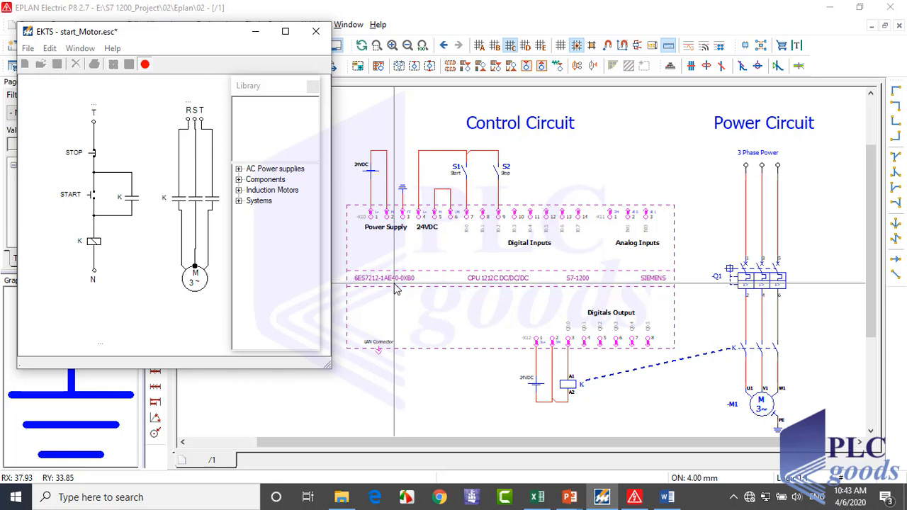
mouse_move(493, 232)
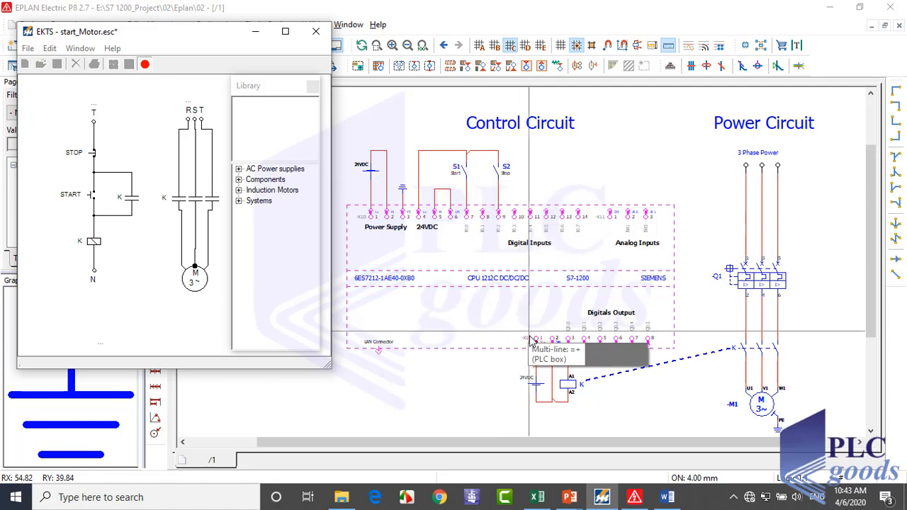
mouse_move(637, 382)
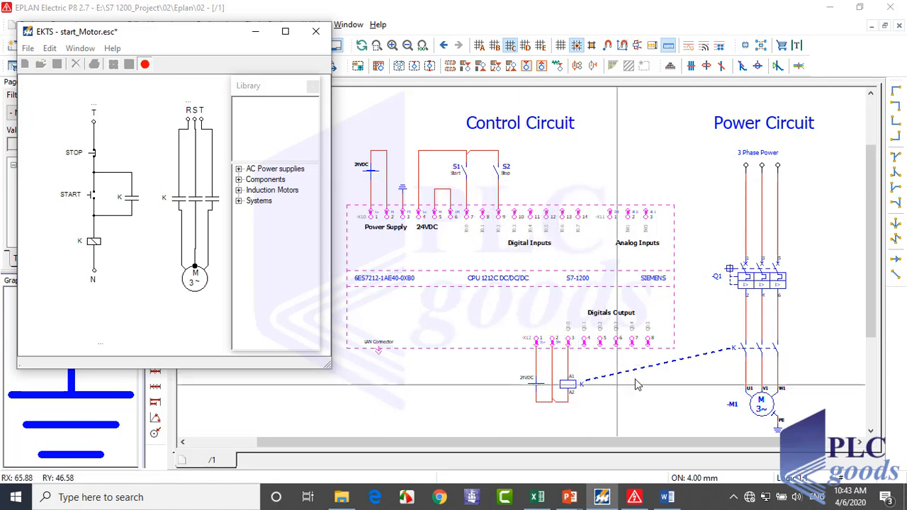
mouse_move(753, 329)
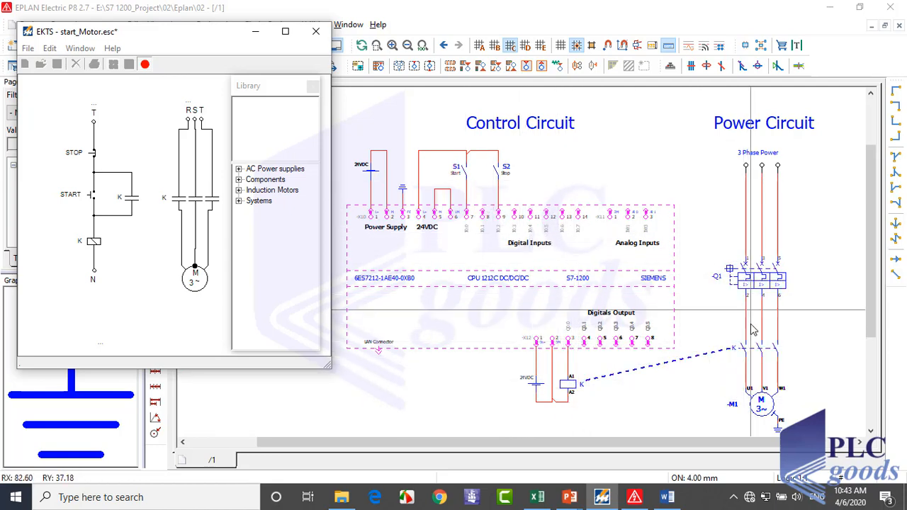
mouse_move(740, 431)
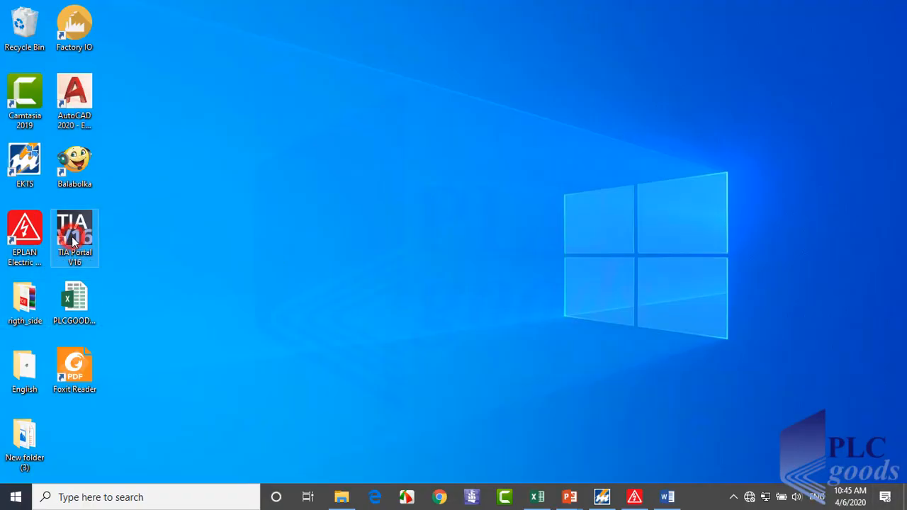
mouse_move(74, 237)
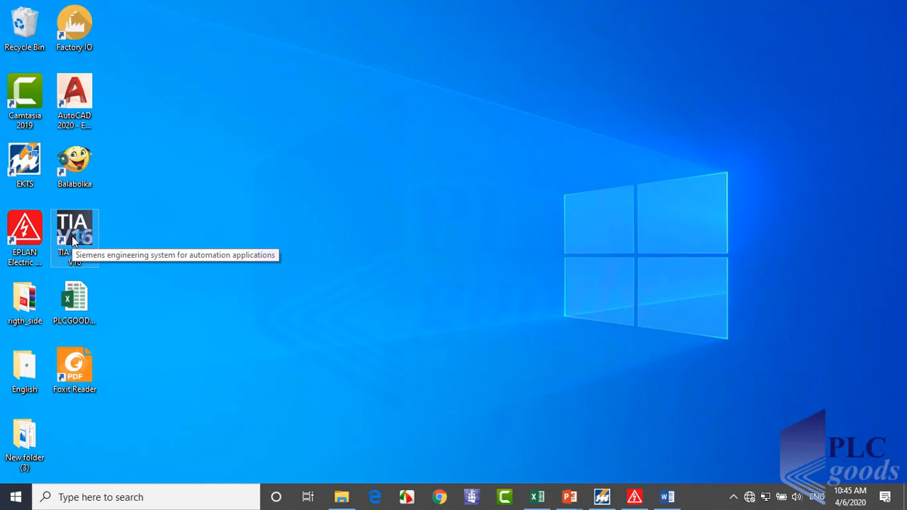
- Launch TIA Portal V16 from its desktop shortcut
double_click(74, 230)
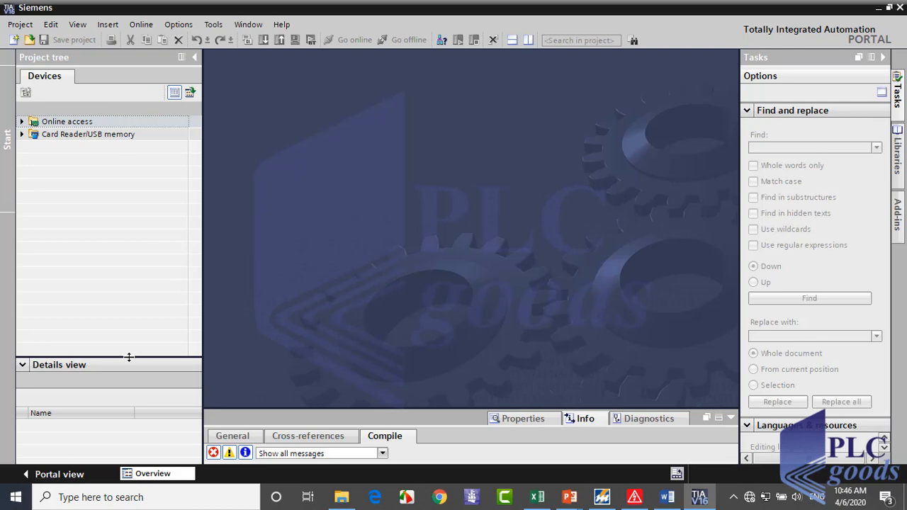
mouse_move(226, 104)
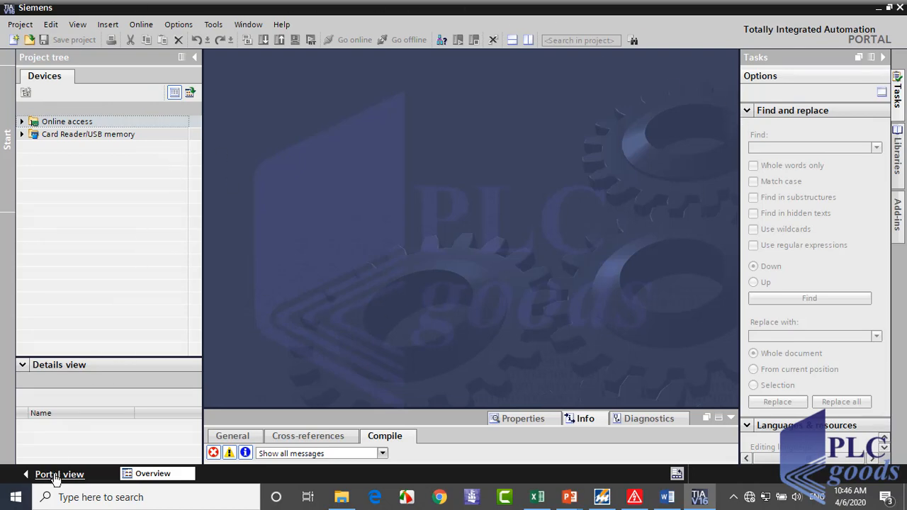
click(59, 474)
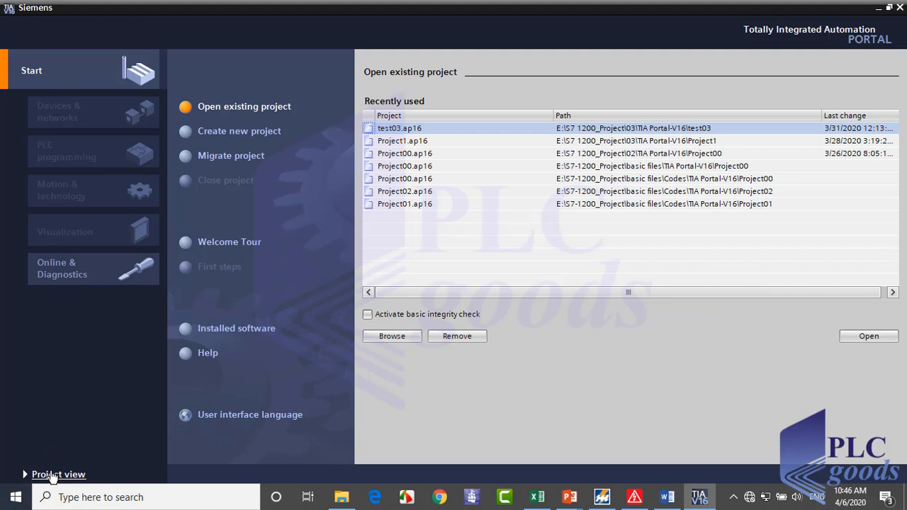
mouse_move(106, 92)
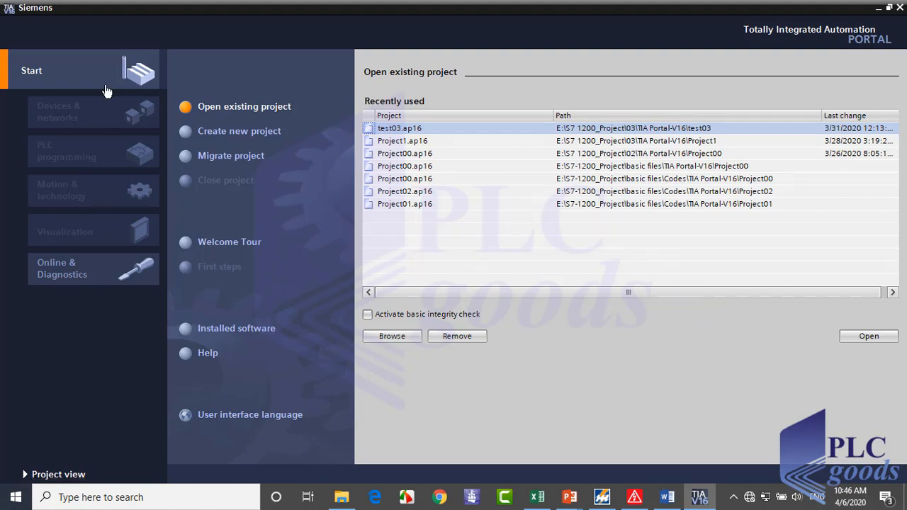
mouse_move(57, 182)
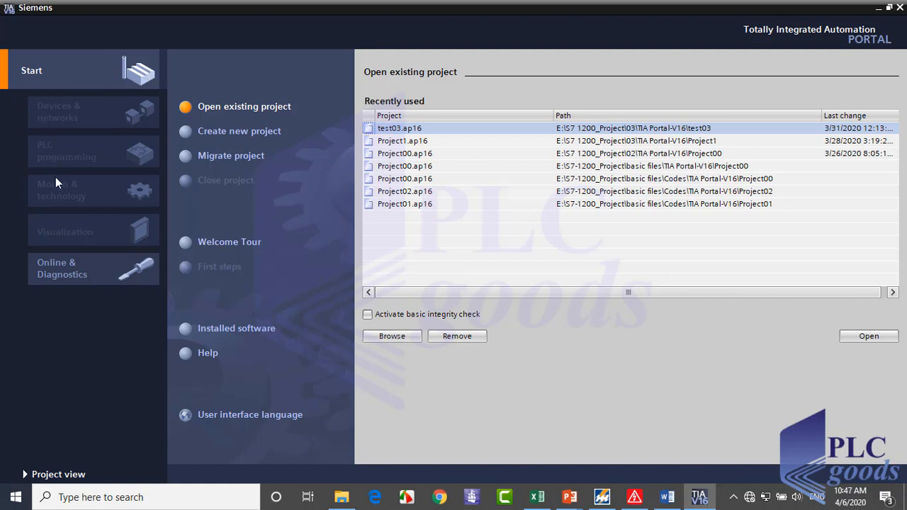
mouse_move(64, 276)
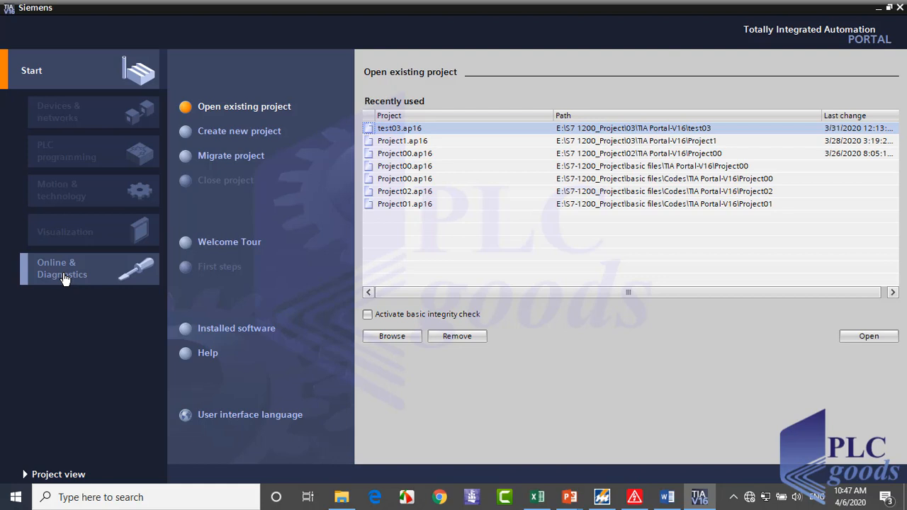
mouse_move(220, 110)
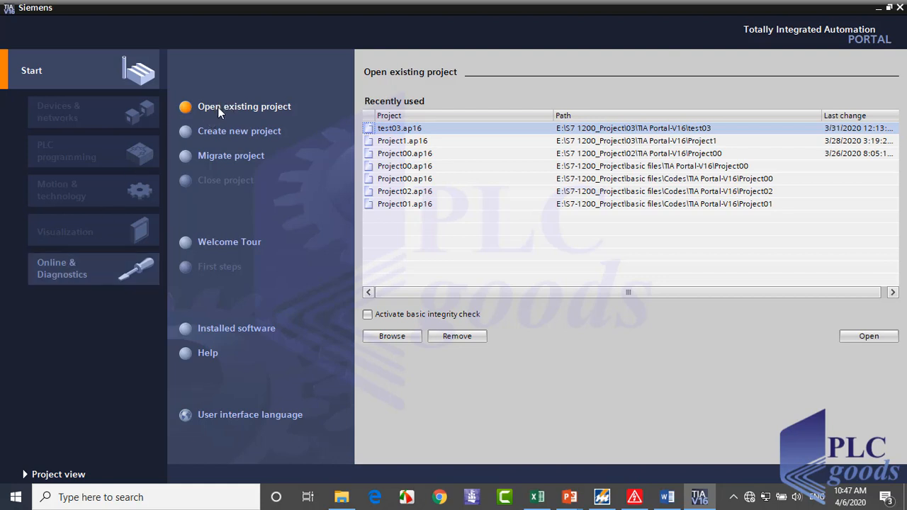
click(403, 153)
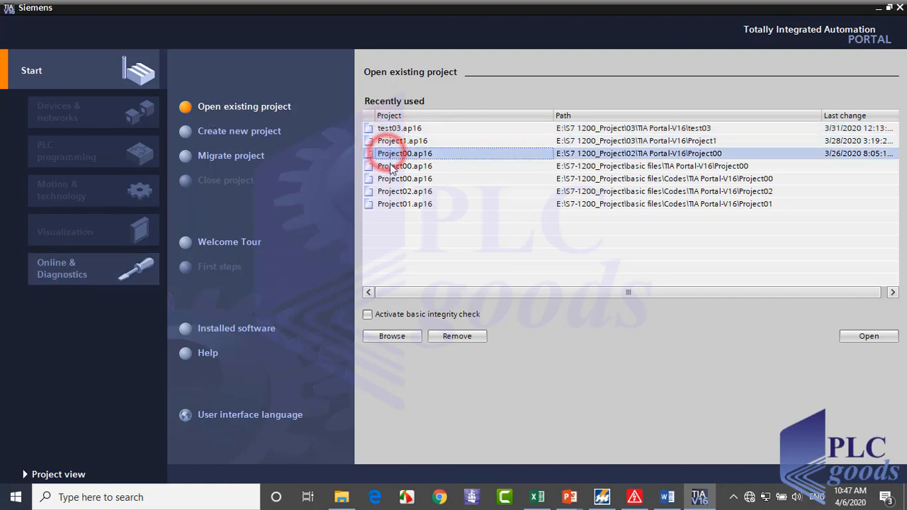
click(404, 166)
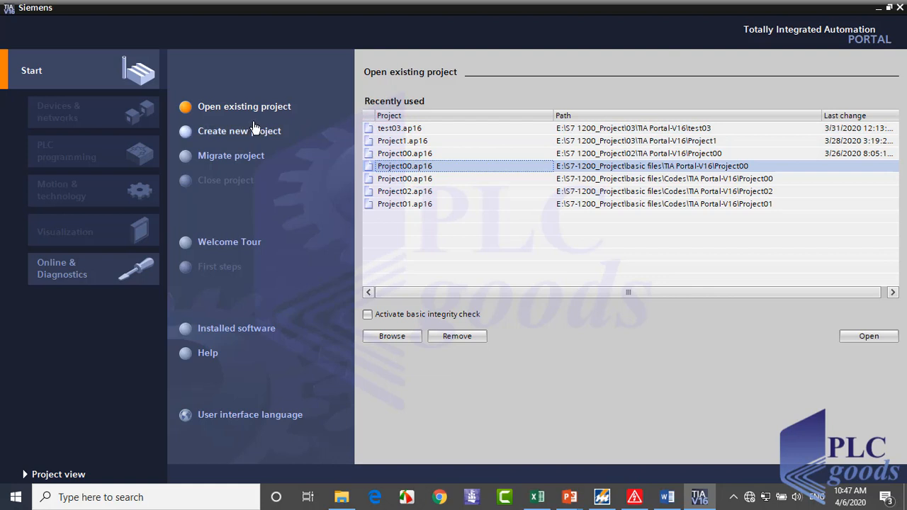
- Create project_01 with author 'vahi' and open it at First steps
click(239, 131)
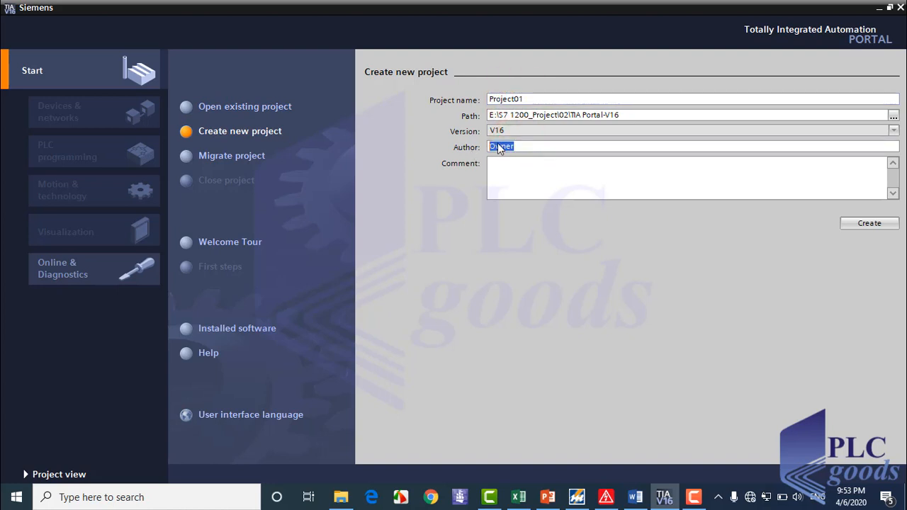
text(vahid)
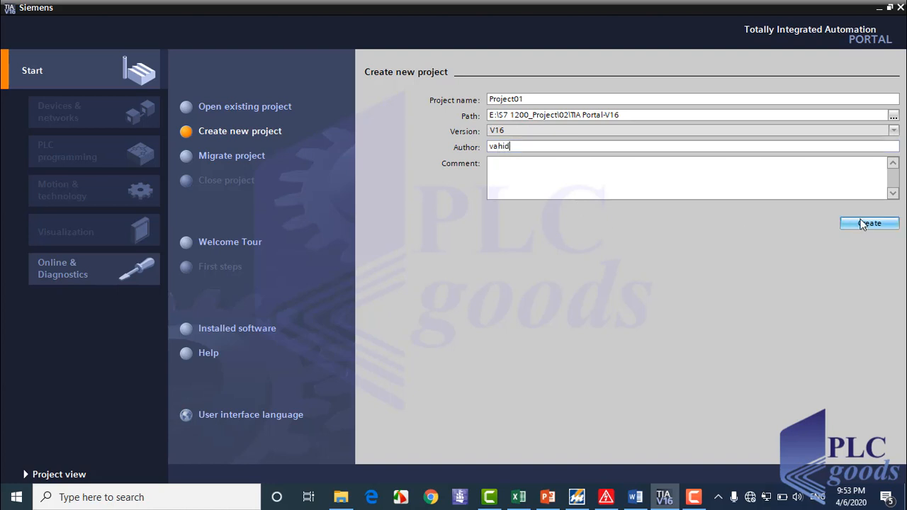
click(869, 223)
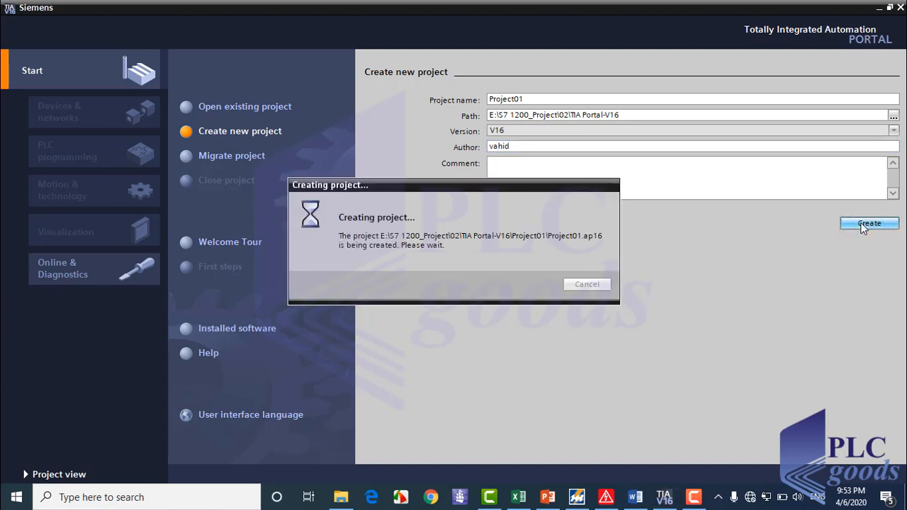
click(868, 223)
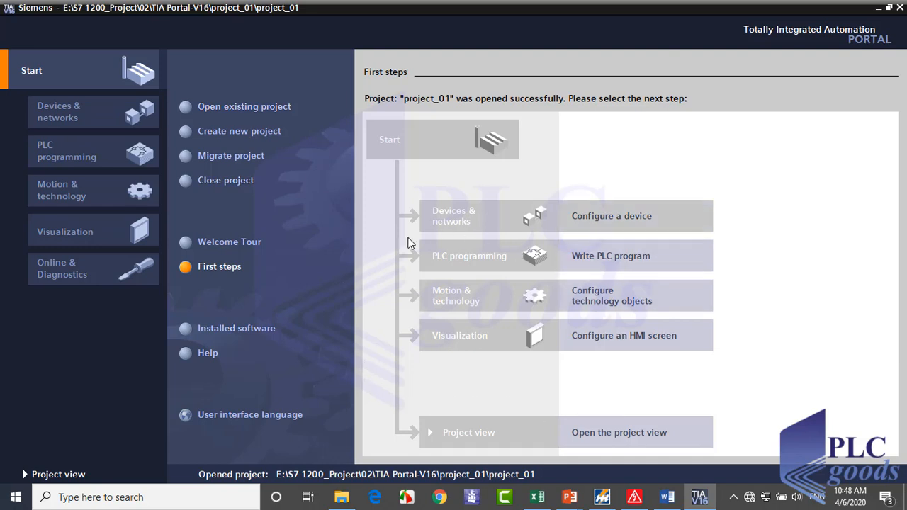
mouse_move(3, 138)
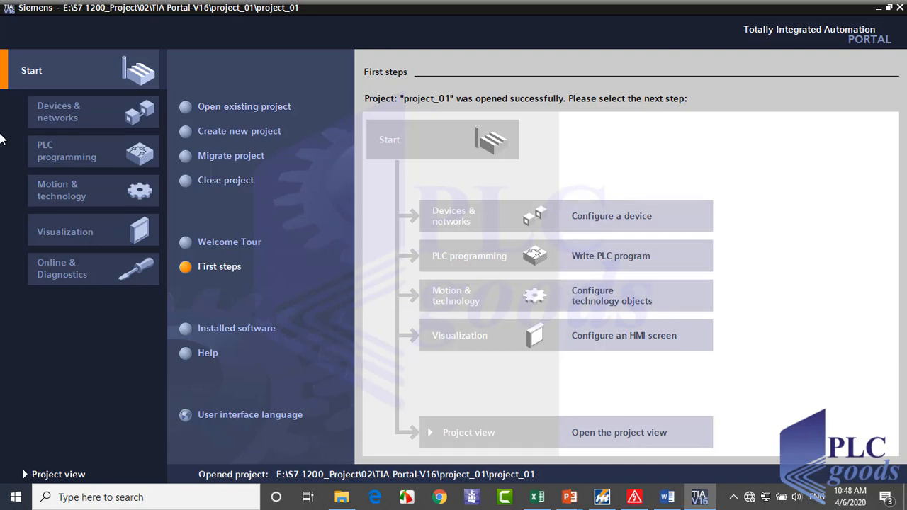
mouse_move(99, 113)
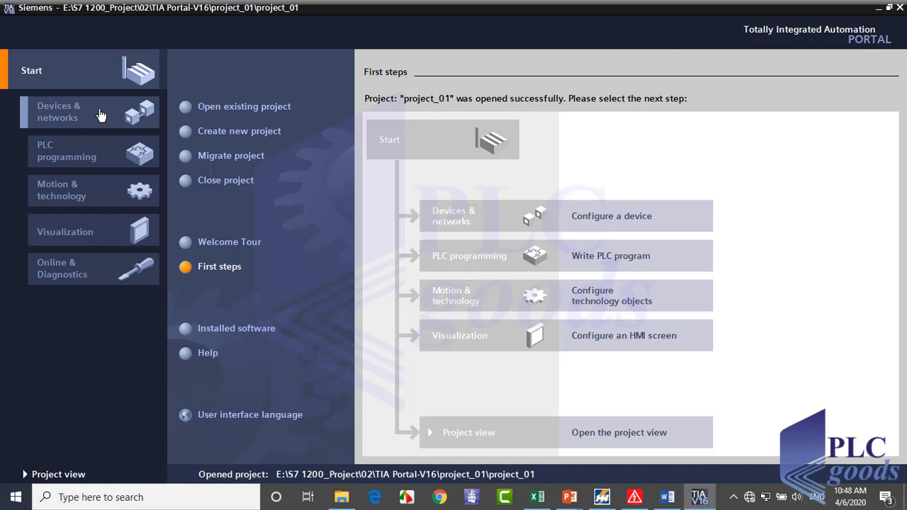
- Browse the Devices & networks, PLC programming, Motion & technology and Visualization portals
click(58, 111)
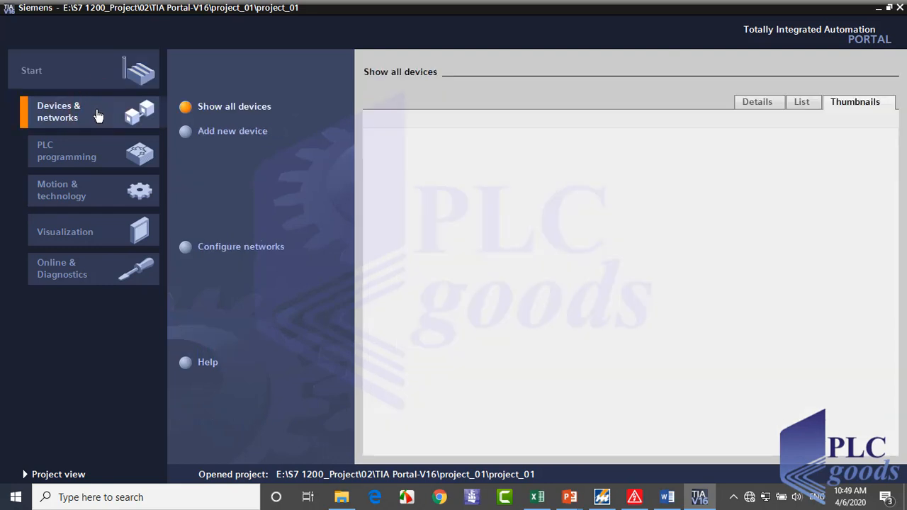
mouse_move(101, 119)
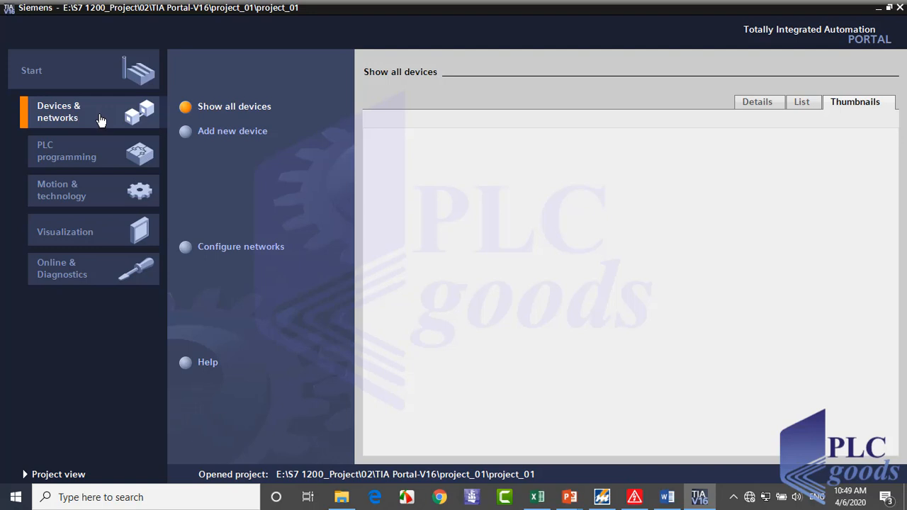
mouse_move(101, 120)
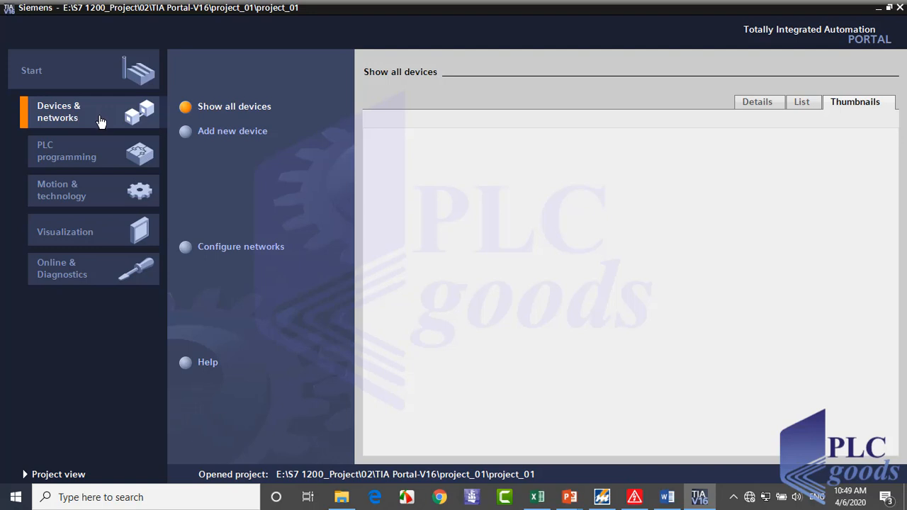
click(66, 151)
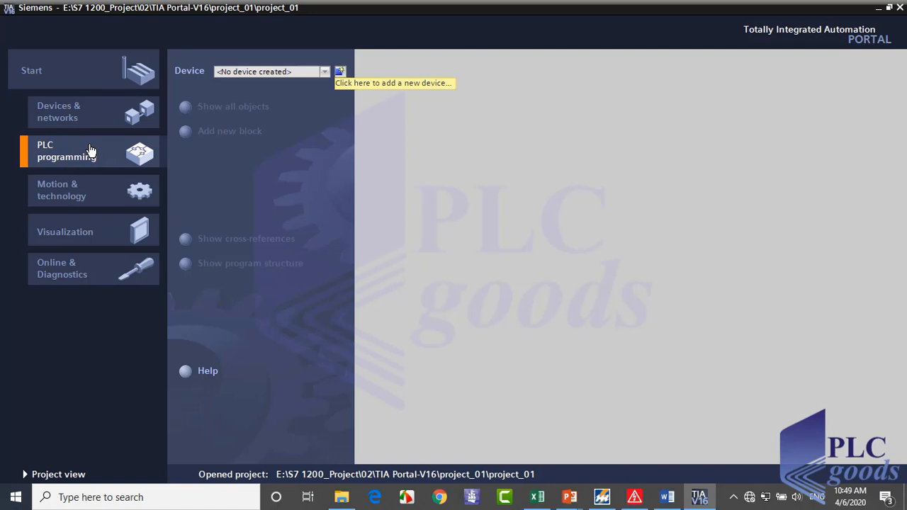
mouse_move(103, 151)
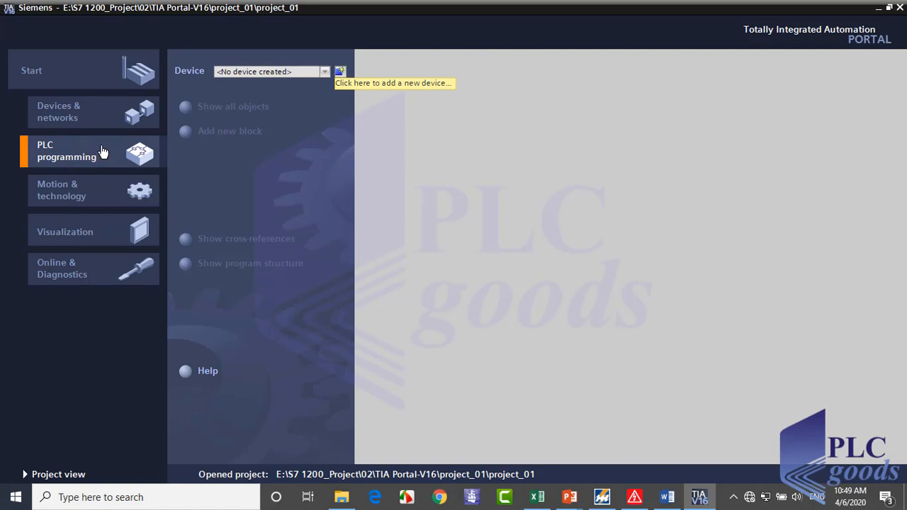
mouse_move(106, 149)
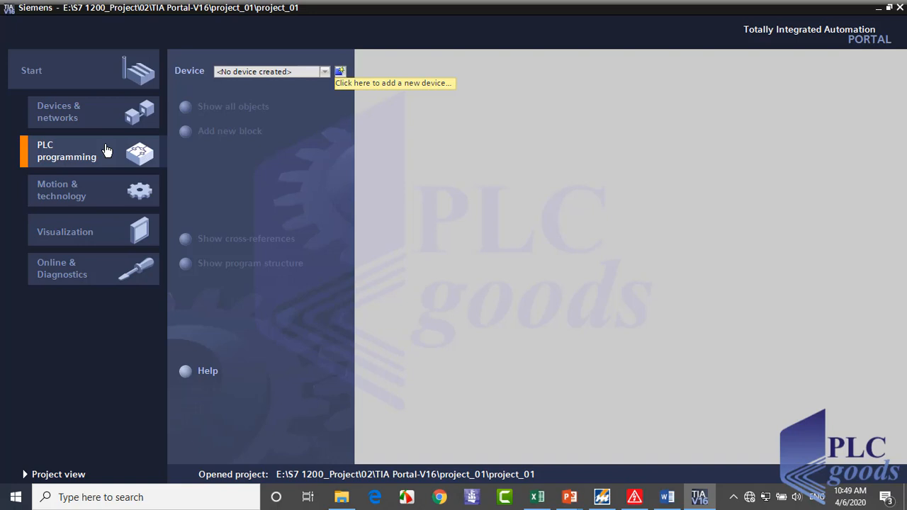
mouse_move(109, 195)
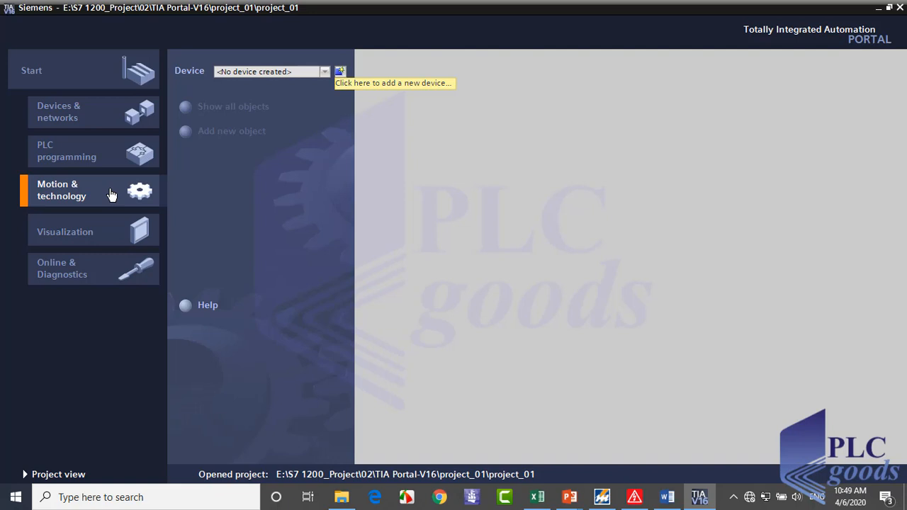
click(64, 231)
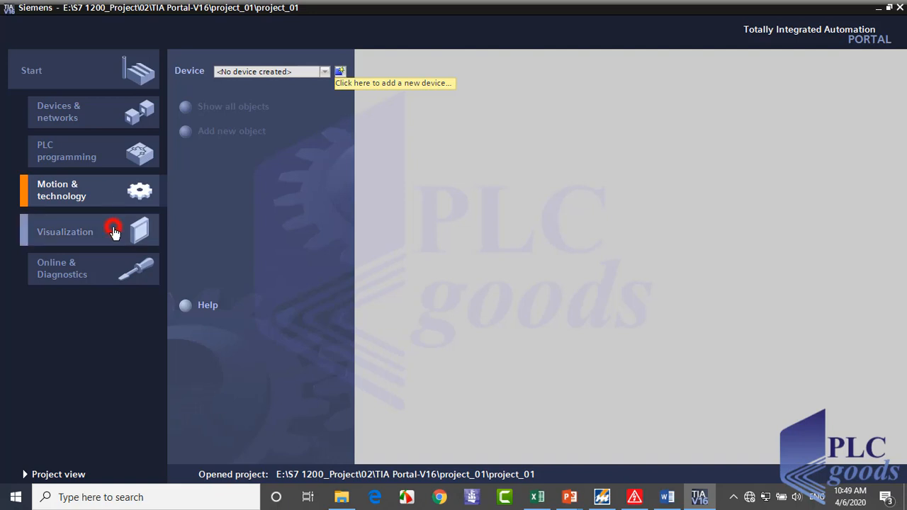
click(65, 231)
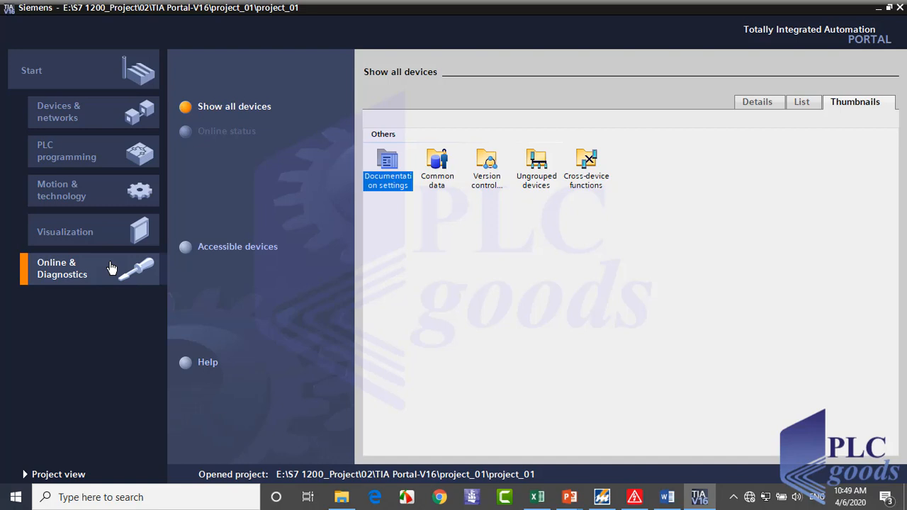
mouse_move(82, 111)
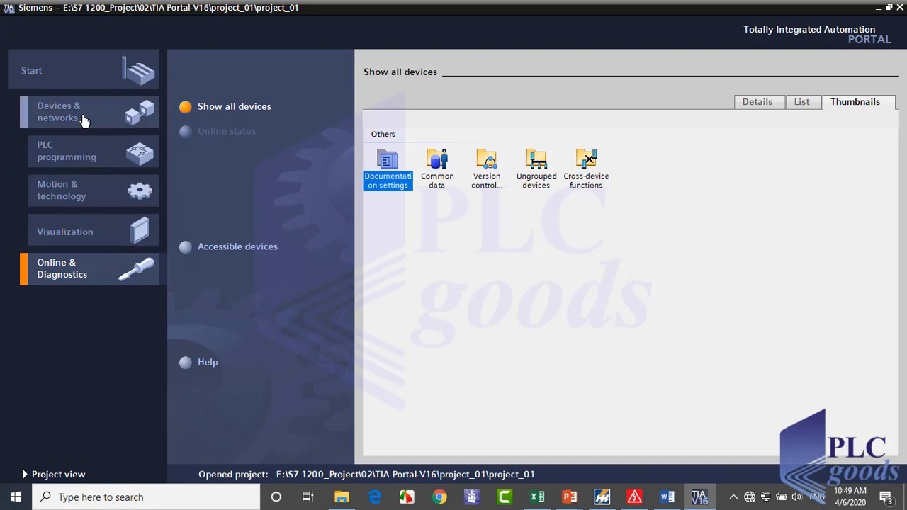
- Open Add new device under Devices & networks, then switch windows with Alt+Tab
click(58, 112)
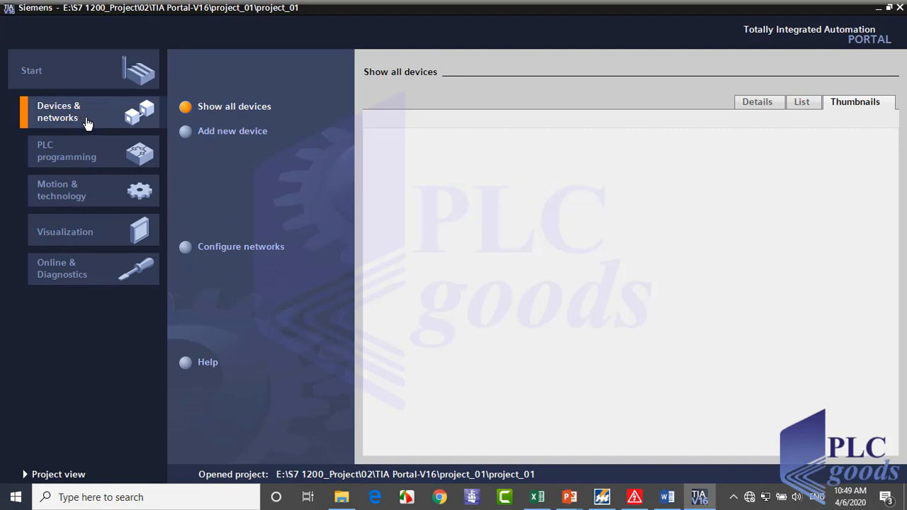
mouse_move(233, 130)
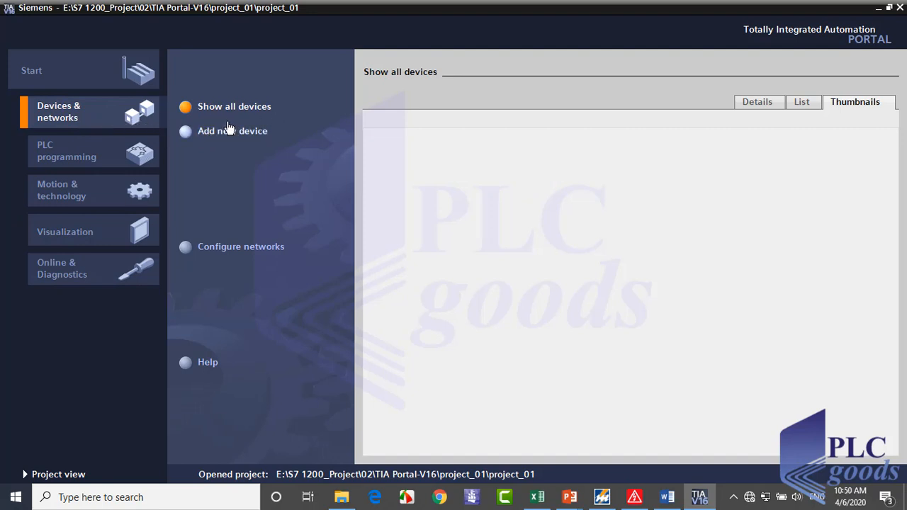
mouse_move(237, 147)
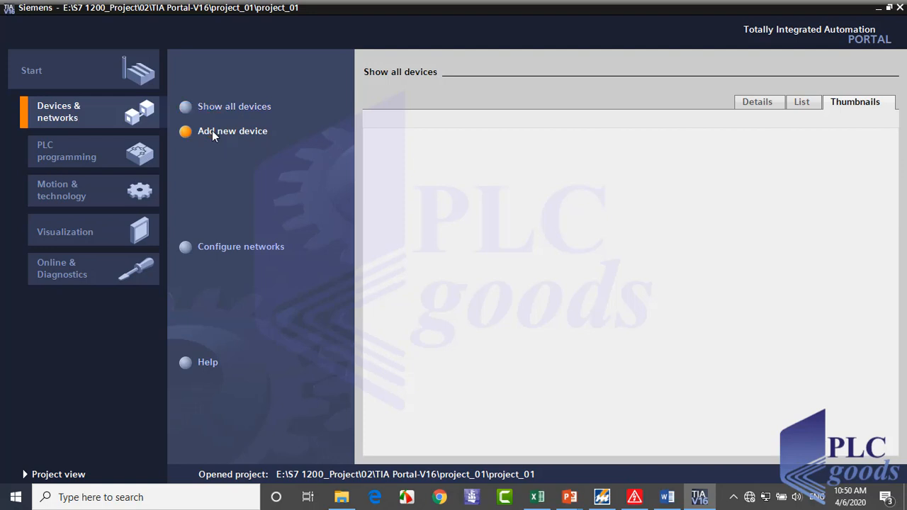
click(232, 131)
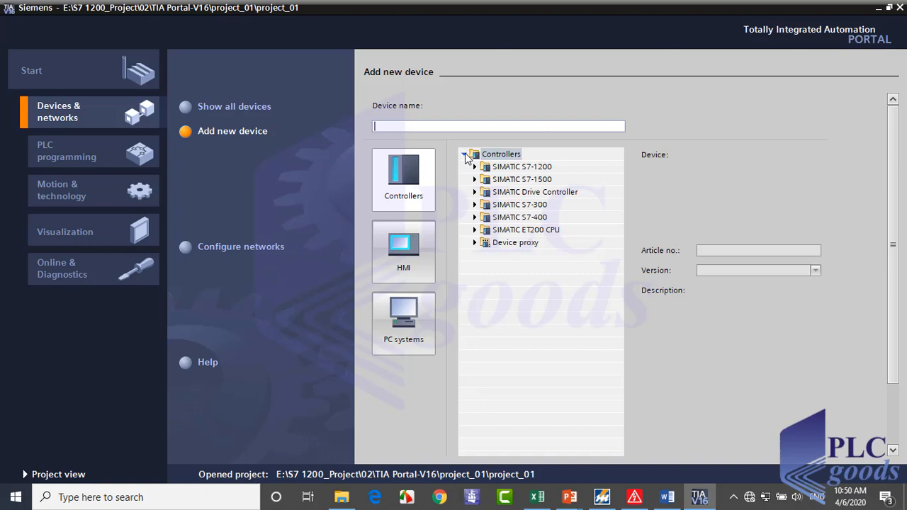
key(alt+tab)
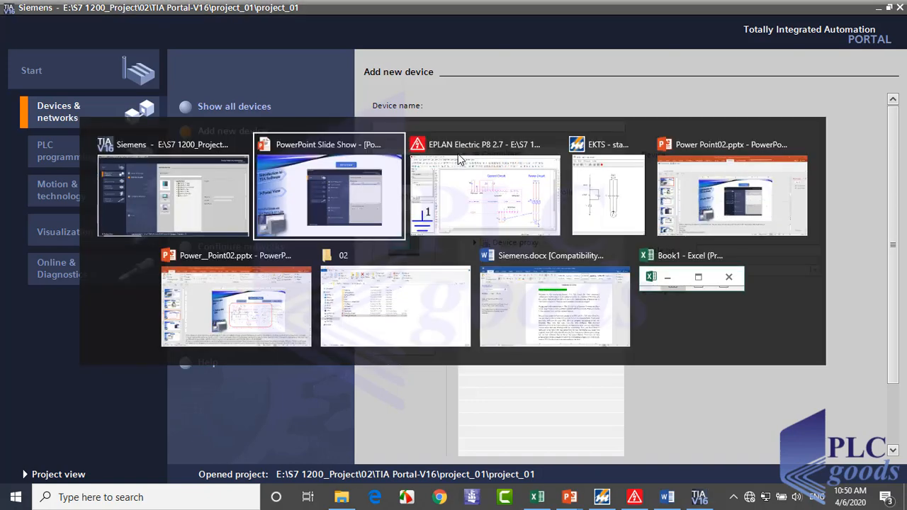
click(484, 195)
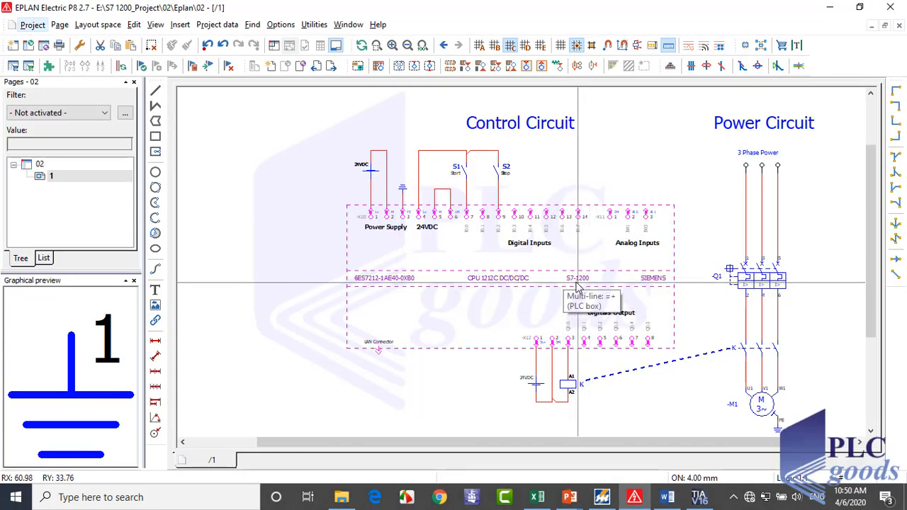
mouse_move(500, 290)
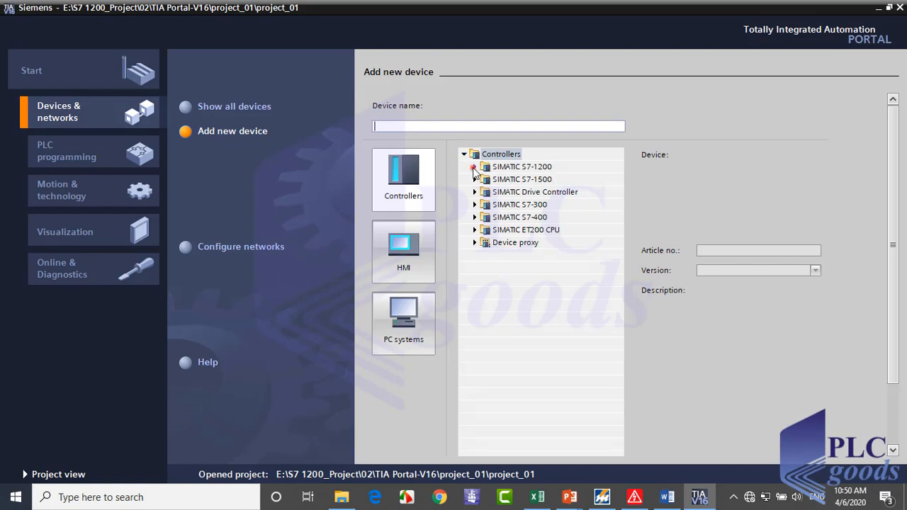
- Expand SIMATIC S7-1200 and select CPU 1212C DC/DC/DC article 6ES7 212-1AE40-0XB0
click(473, 167)
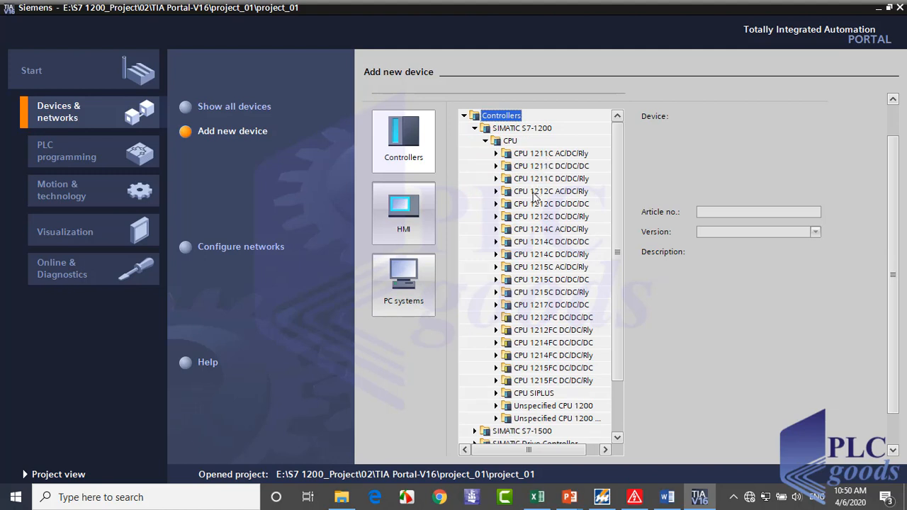
click(551, 204)
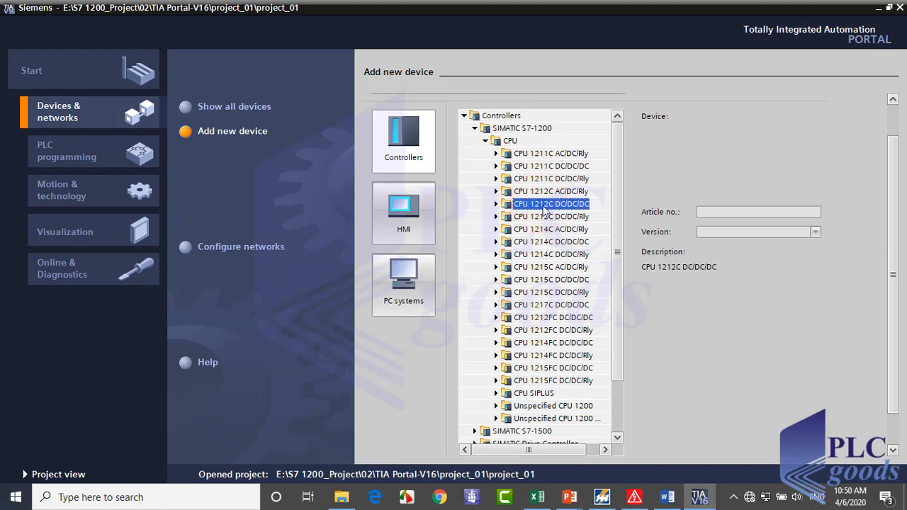
click(496, 203)
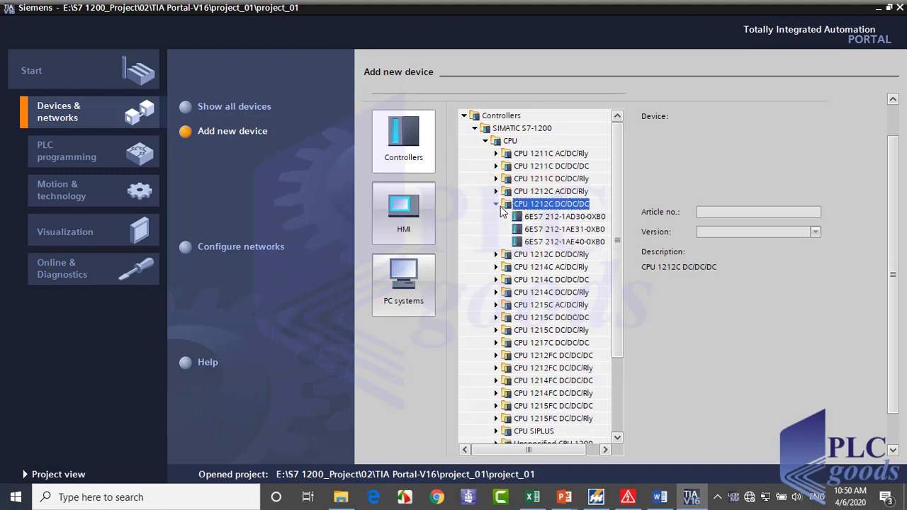
click(564, 216)
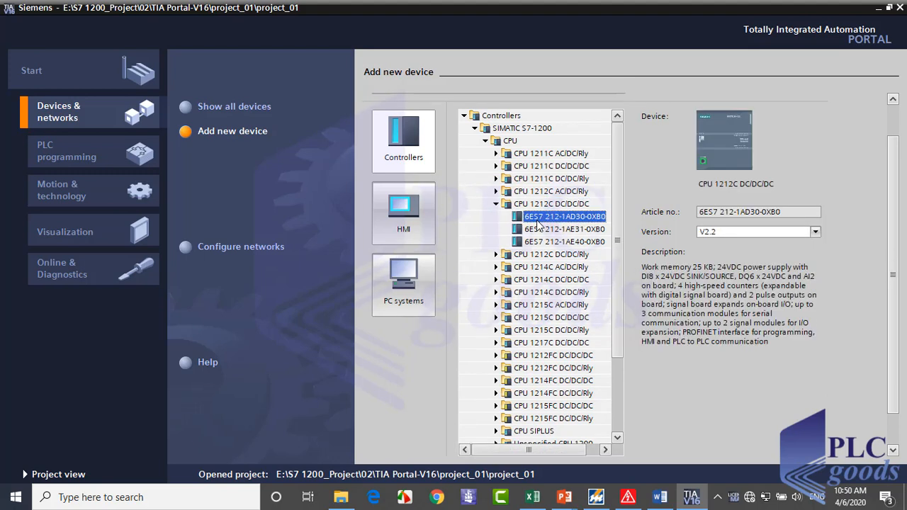
click(565, 241)
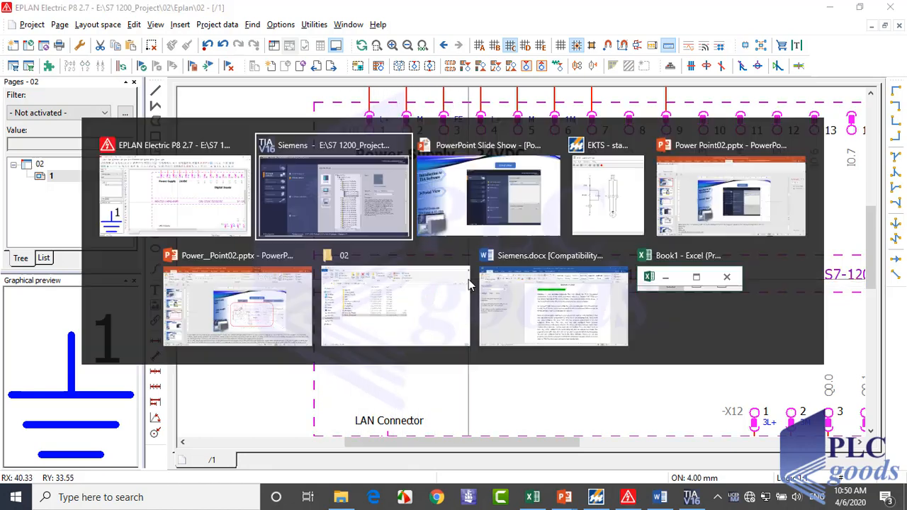
click(333, 191)
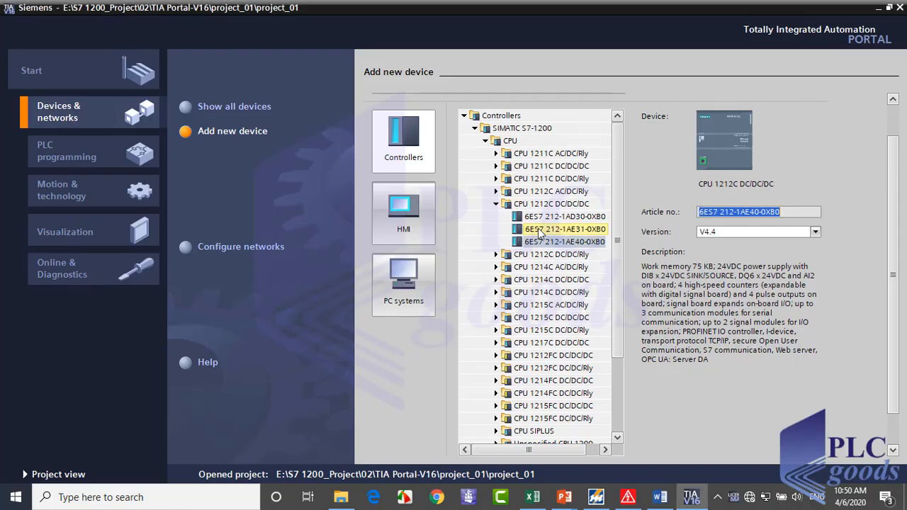
click(564, 242)
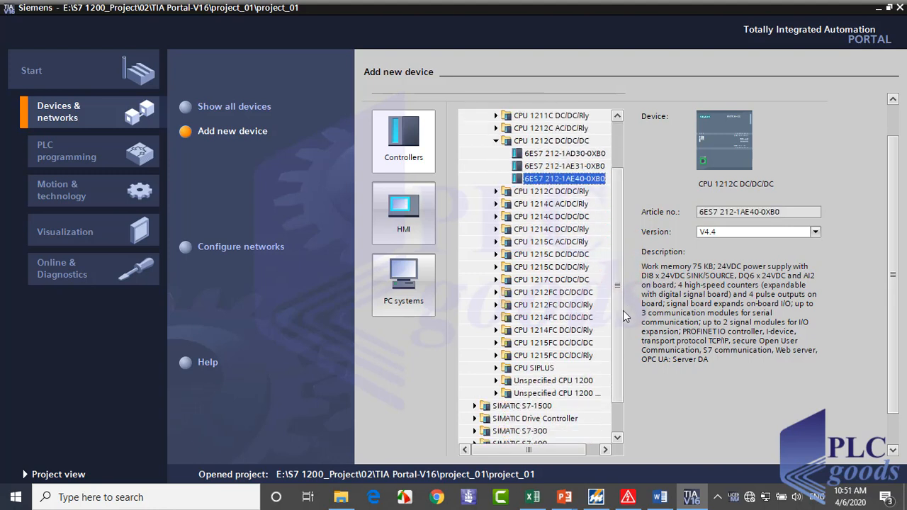
- Preview Unspecified CPU 1200 article 6ES7 2XX-XXXXX-XXXX, then reselect 6ES7 212-1AE40-0XB0
click(552, 380)
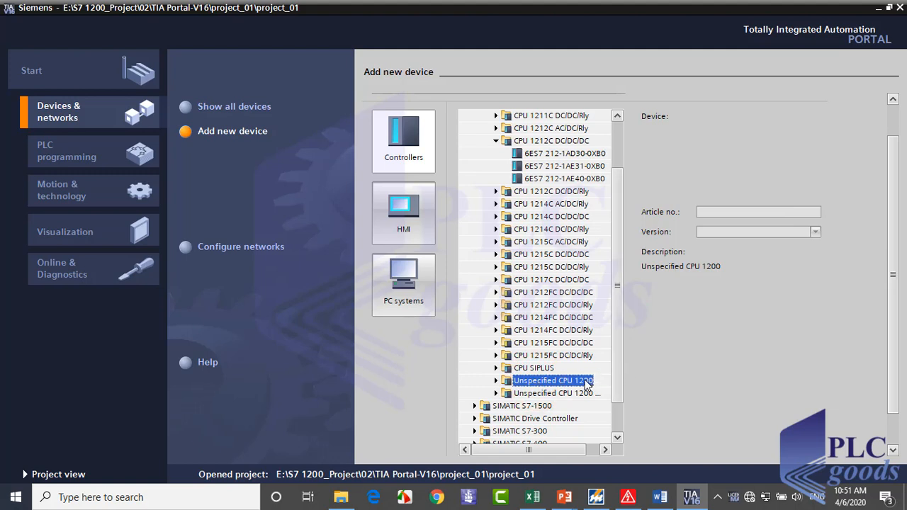
click(496, 381)
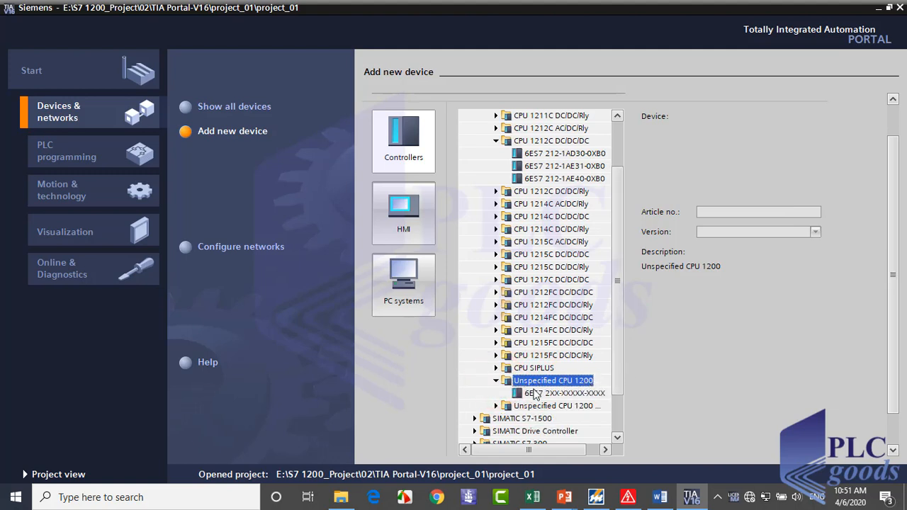
click(565, 393)
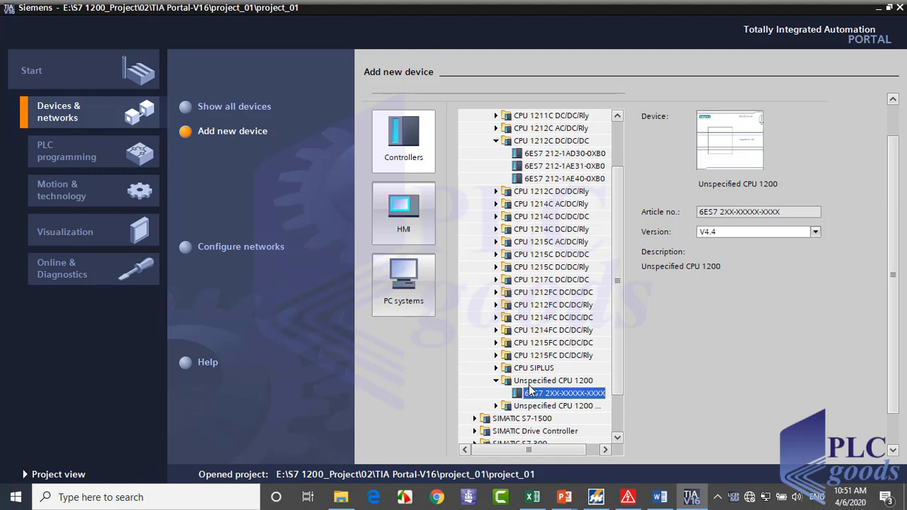
mouse_move(532, 391)
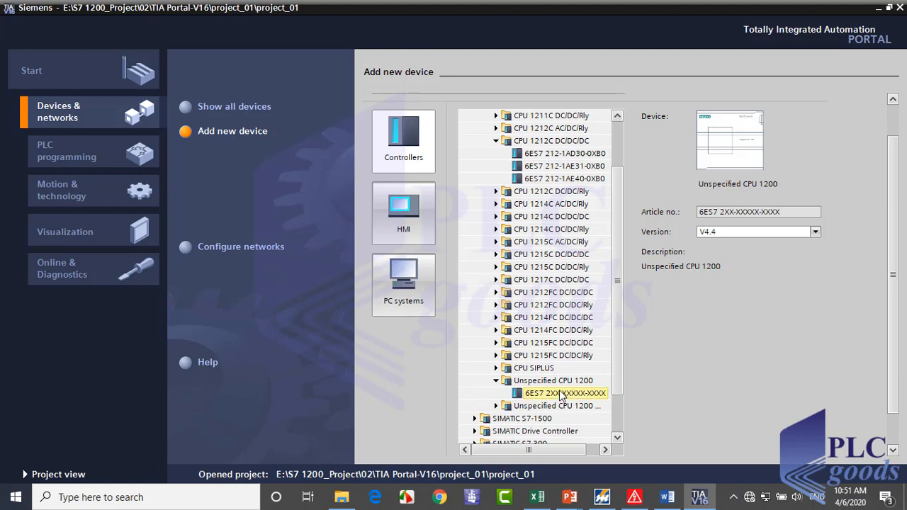
click(564, 179)
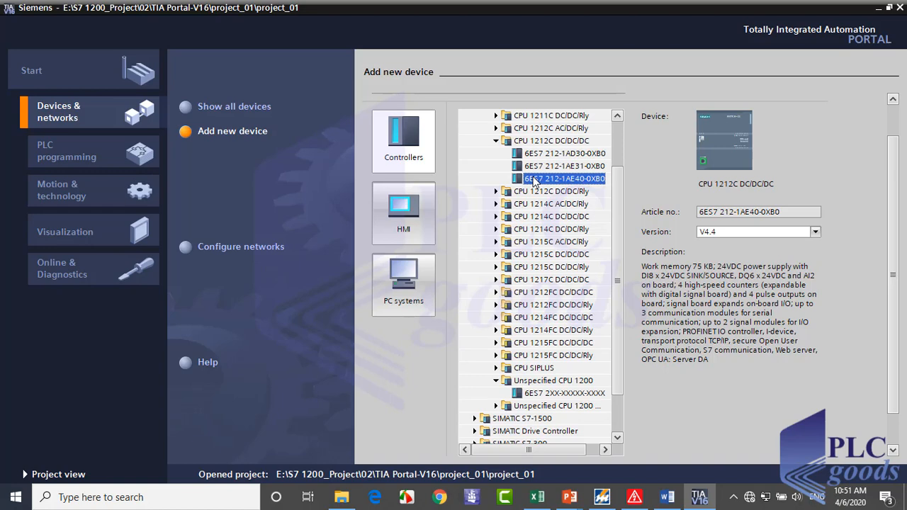
mouse_move(535, 184)
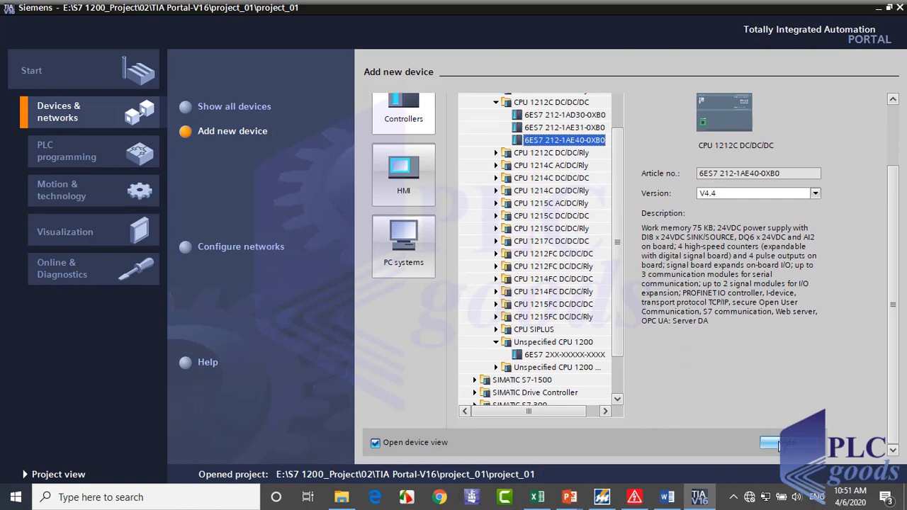
- Add CPU 1212C DC/DC/DC as PLC_1 and return to the Portal view
click(776, 442)
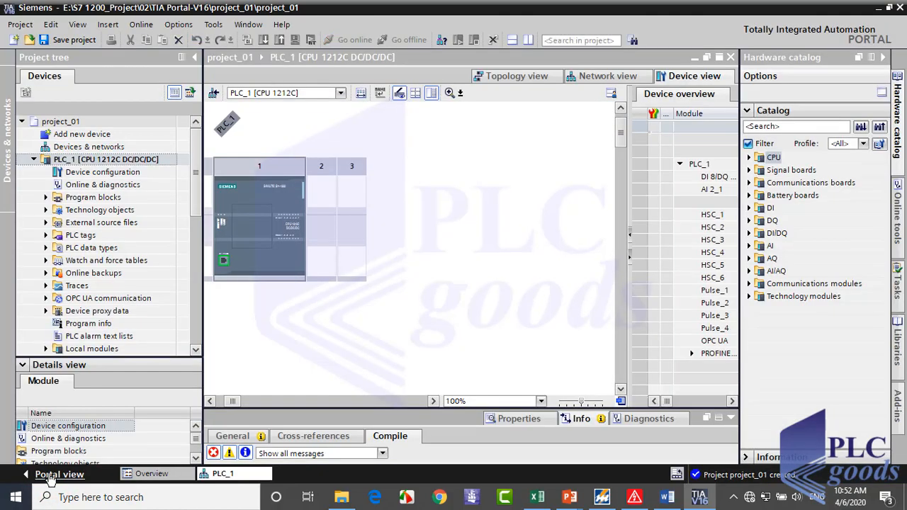
click(59, 474)
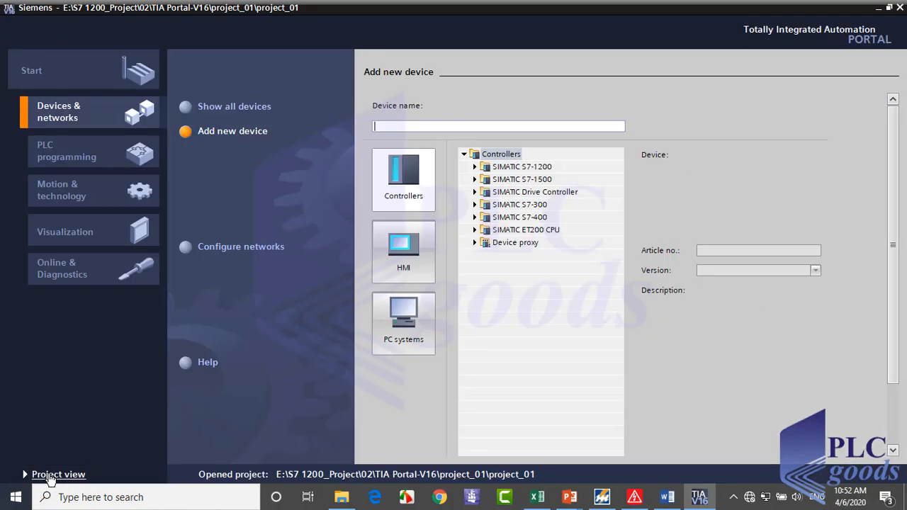